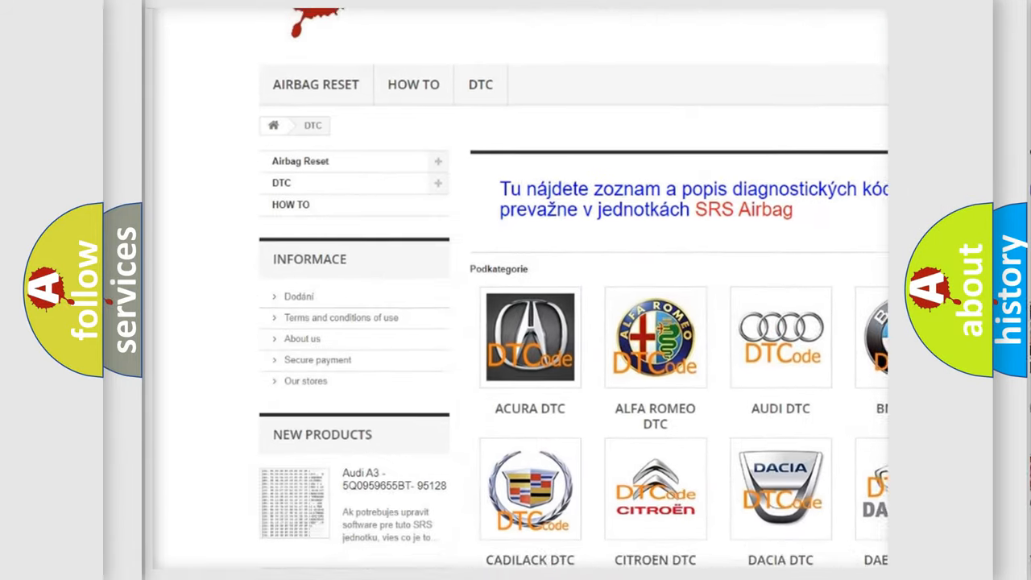
- Open the Audi DTC brand entry to show its subcategory code list (_00003, _01044, ...)
scroll("down", 3)
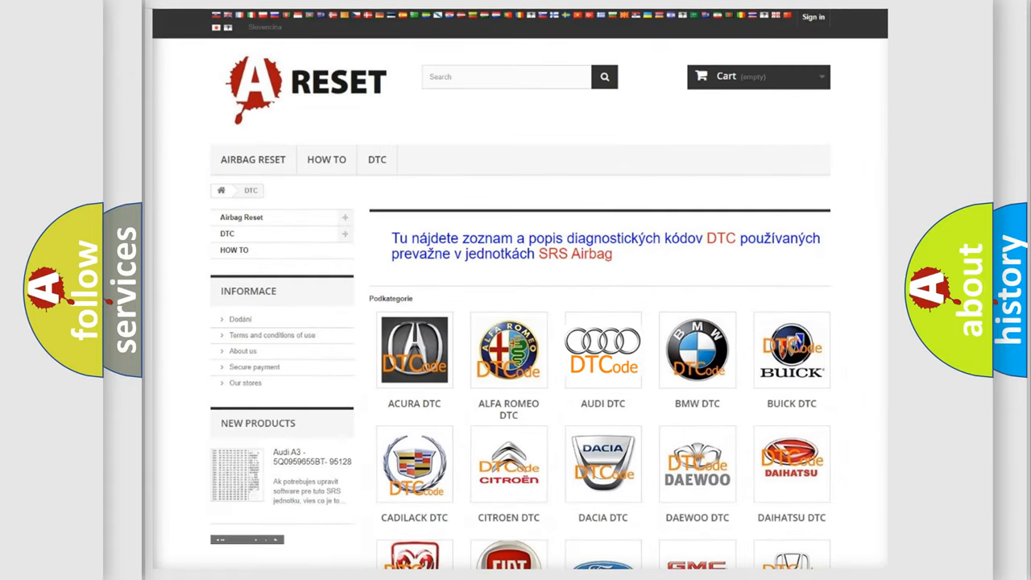
left_click(603, 349)
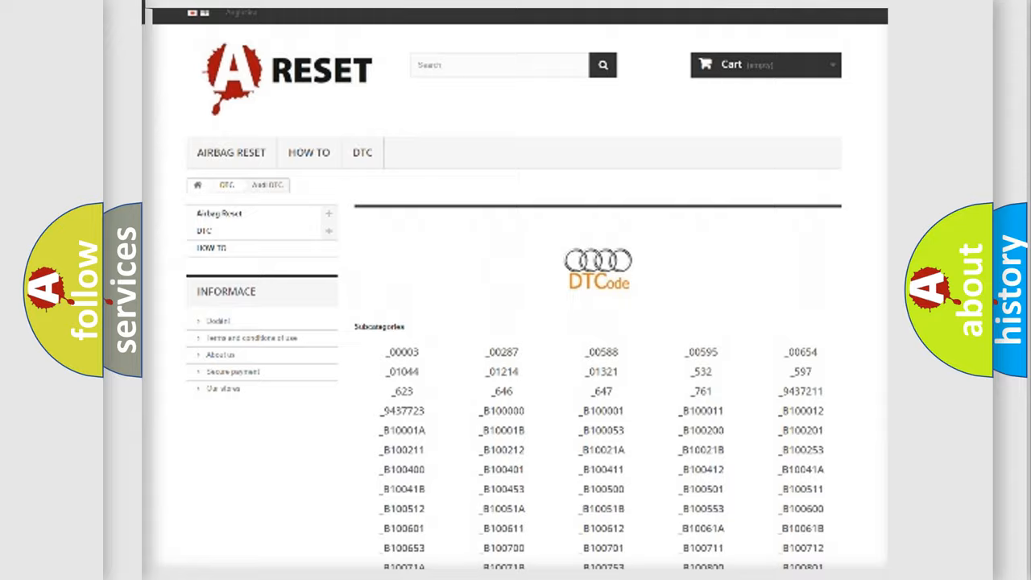